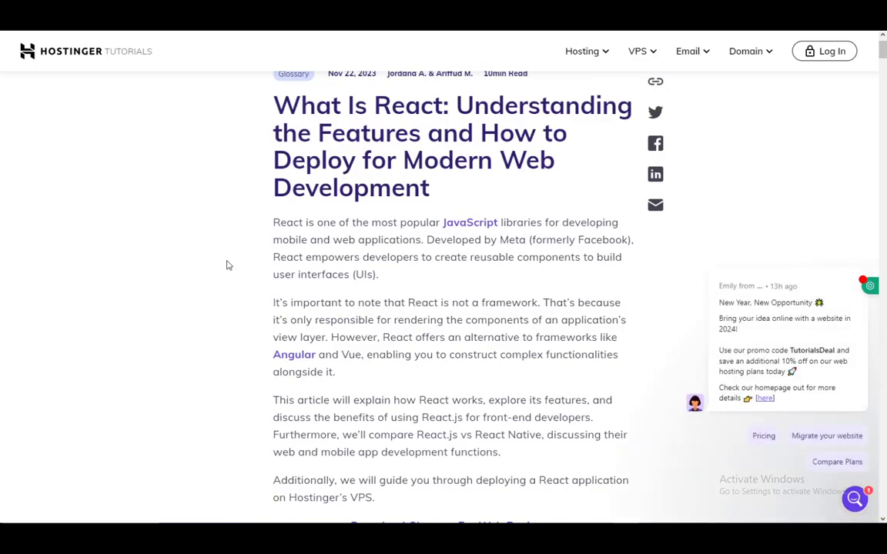
{"action": "mouse_move", "coordinate": [203, 218]}
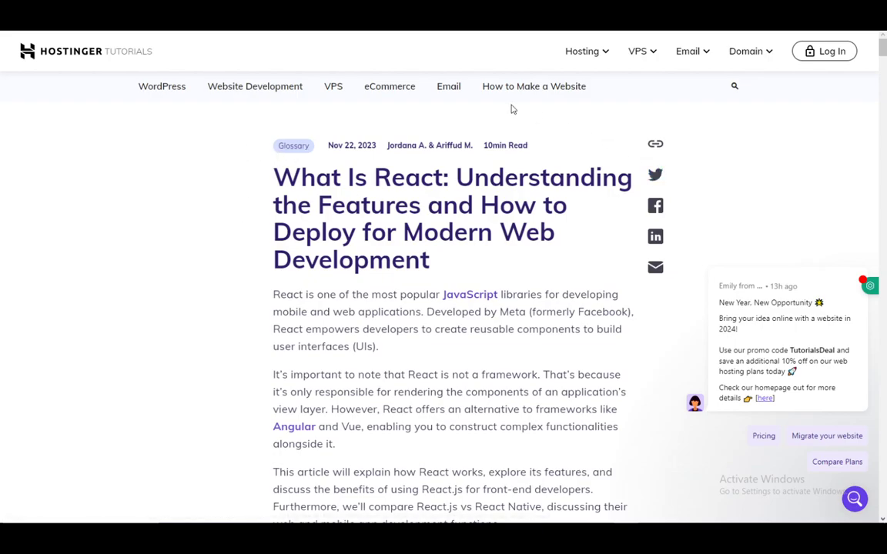
{"action": "mouse_move", "coordinate": [44, 77]}
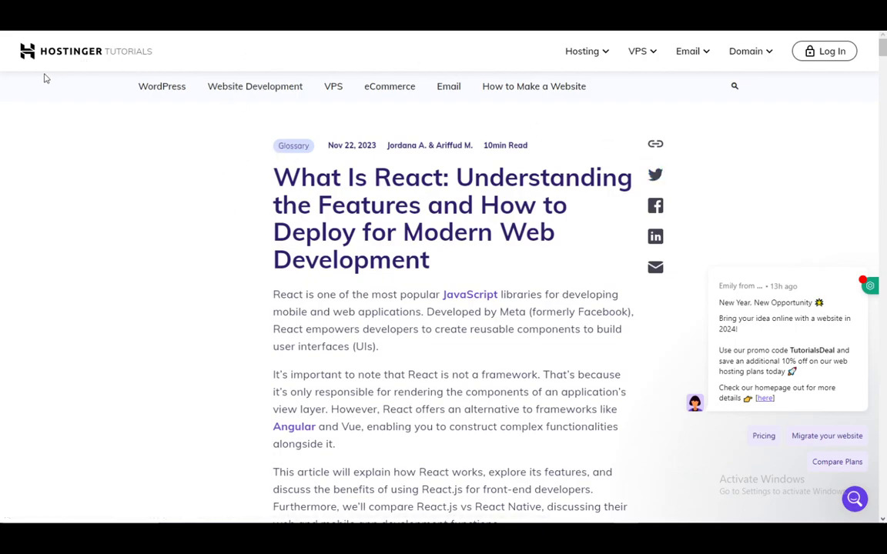
{"action": "mouse_move", "coordinate": [318, 54]}
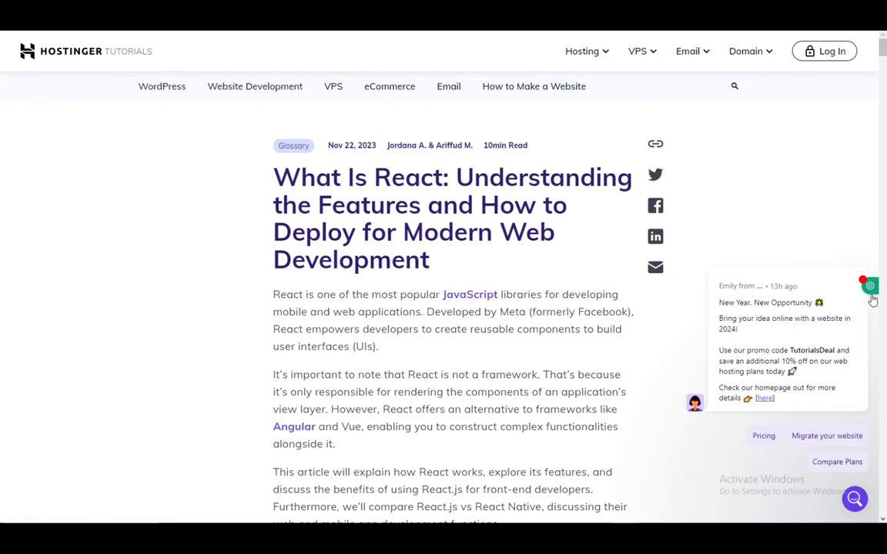
{"action": "mouse_move", "coordinate": [745, 188]}
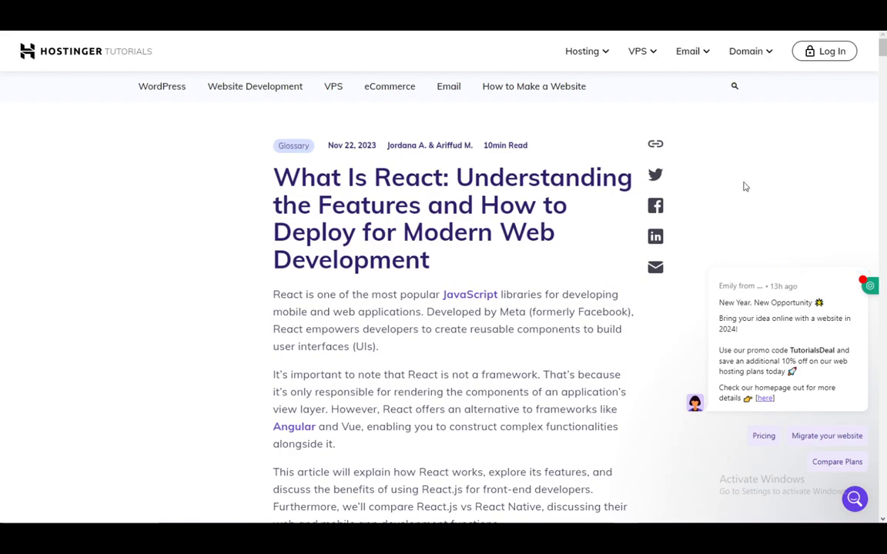
{"action": "mouse_move", "coordinate": [696, 172]}
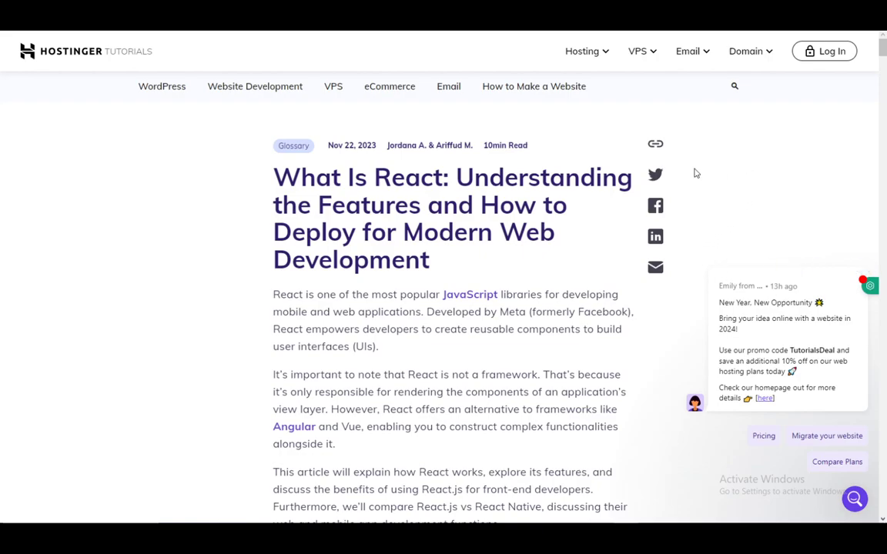
{"action": "mouse_move", "coordinate": [219, 194]}
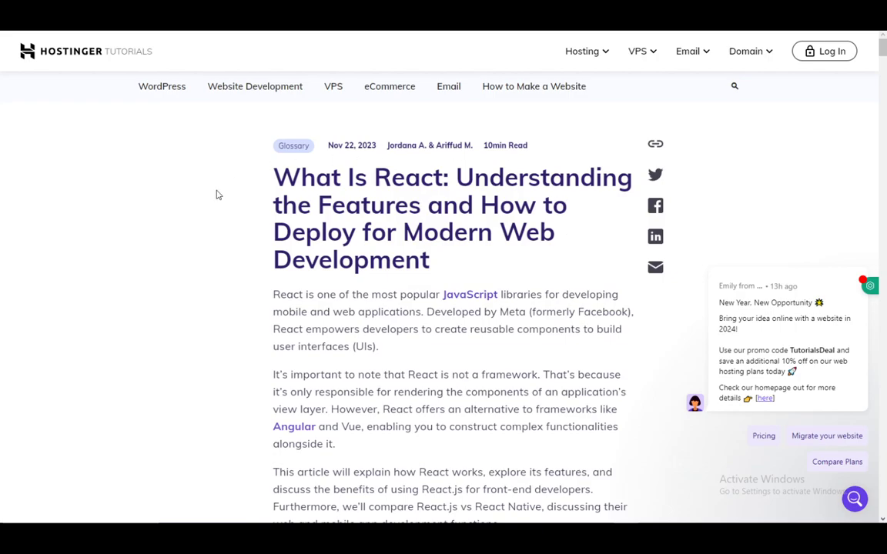
{"action": "mouse_move", "coordinate": [253, 231]}
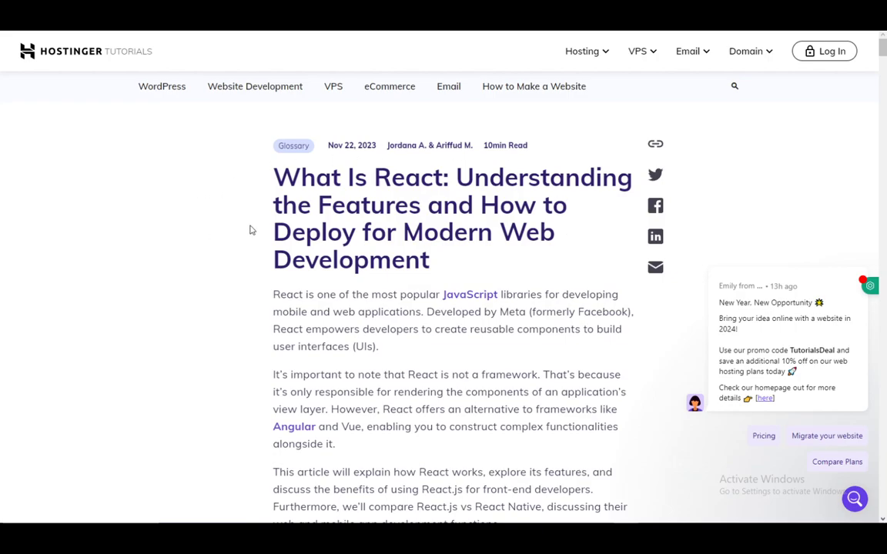
{"action": "mouse_move", "coordinate": [263, 191]}
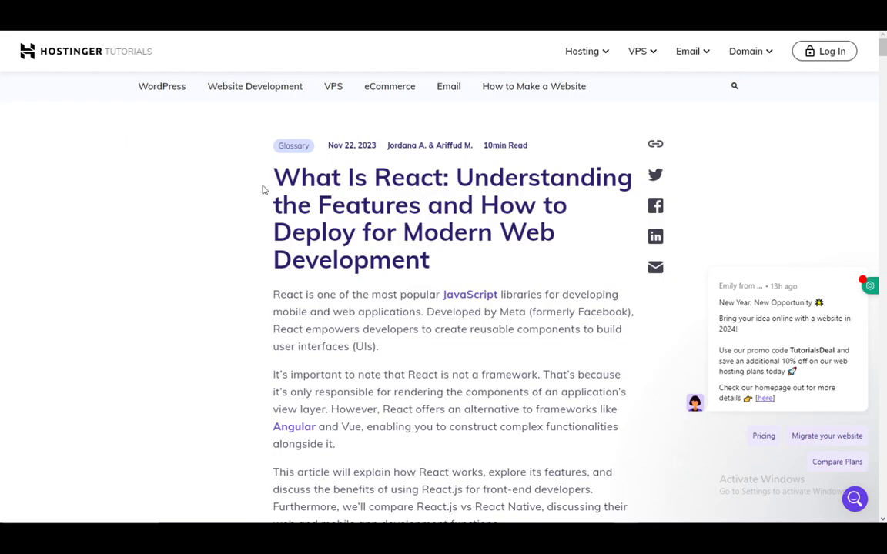
{"action": "mouse_move", "coordinate": [150, 188]}
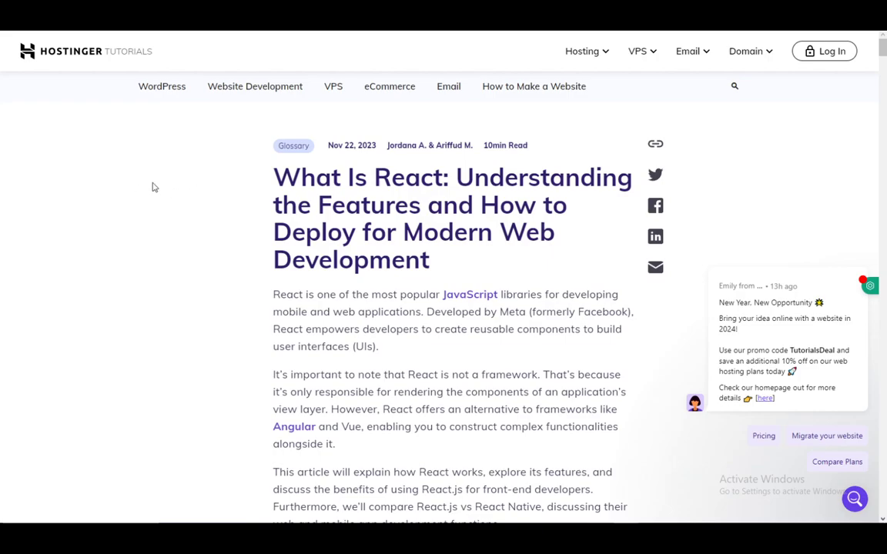
{"action": "mouse_move", "coordinate": [259, 171]}
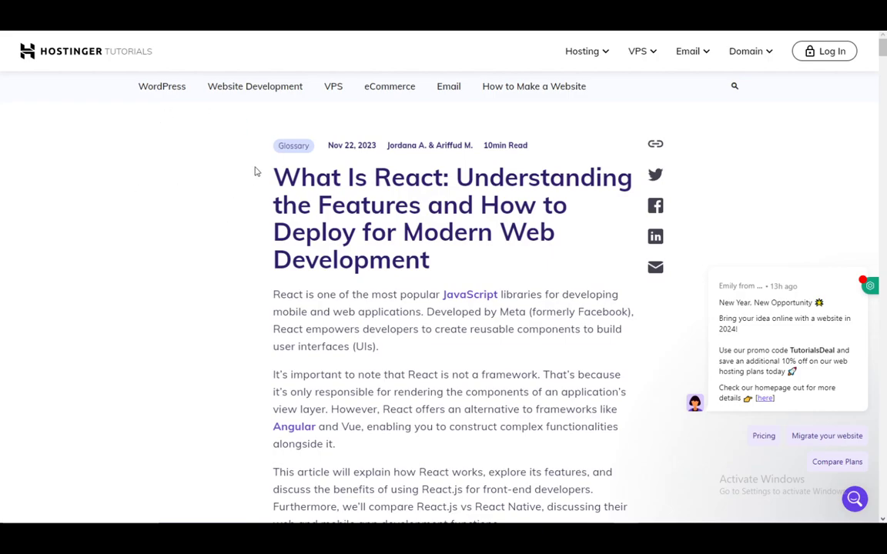
Scroll past the table of contents, video, React features and React Native comparison to 'How to Use React?'.
{"action": "scroll", "scroll_direction": "down", "scroll_amount": 3}
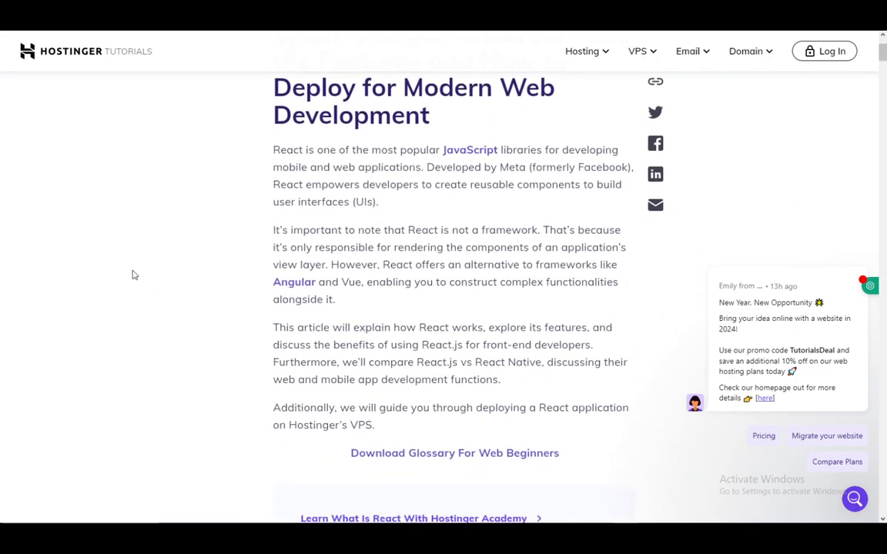
{"action": "scroll", "scroll_direction": "up", "scroll_amount": 3}
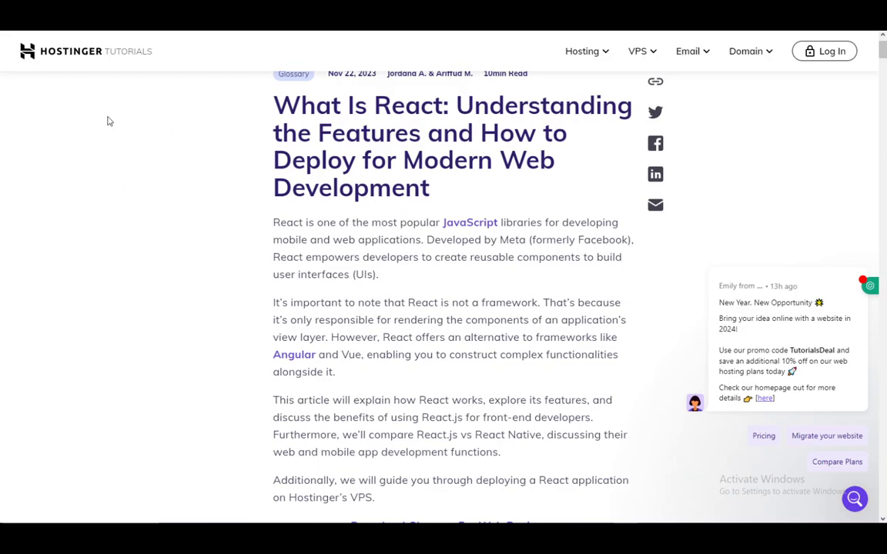
{"action": "mouse_move", "coordinate": [172, 227]}
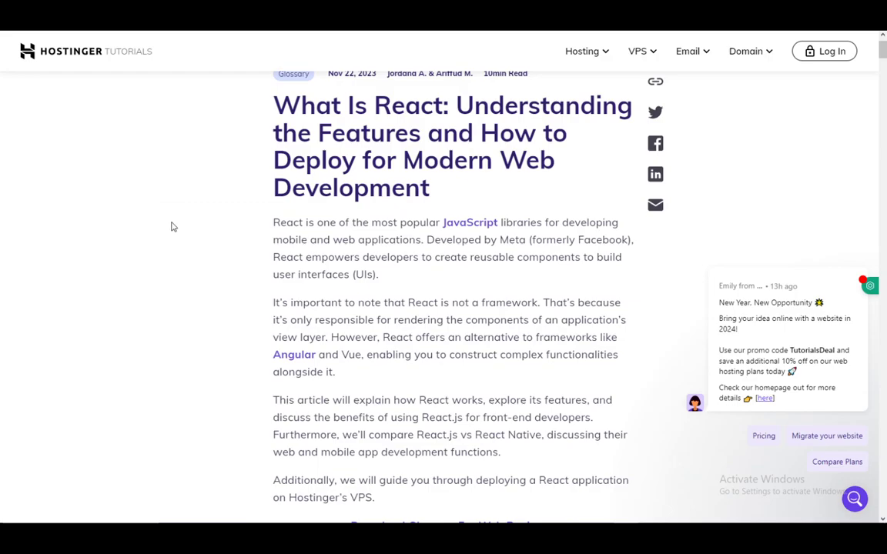
{"action": "mouse_move", "coordinate": [170, 224]}
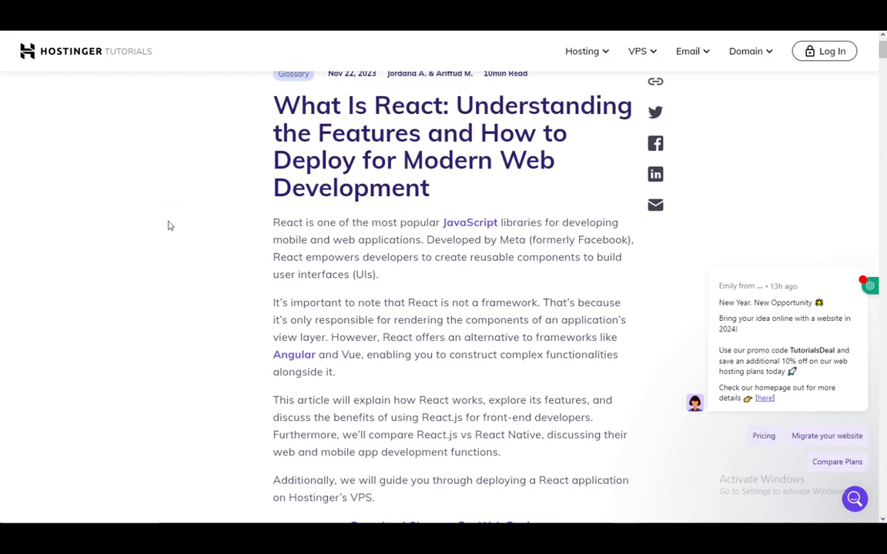
{"action": "mouse_move", "coordinate": [182, 228]}
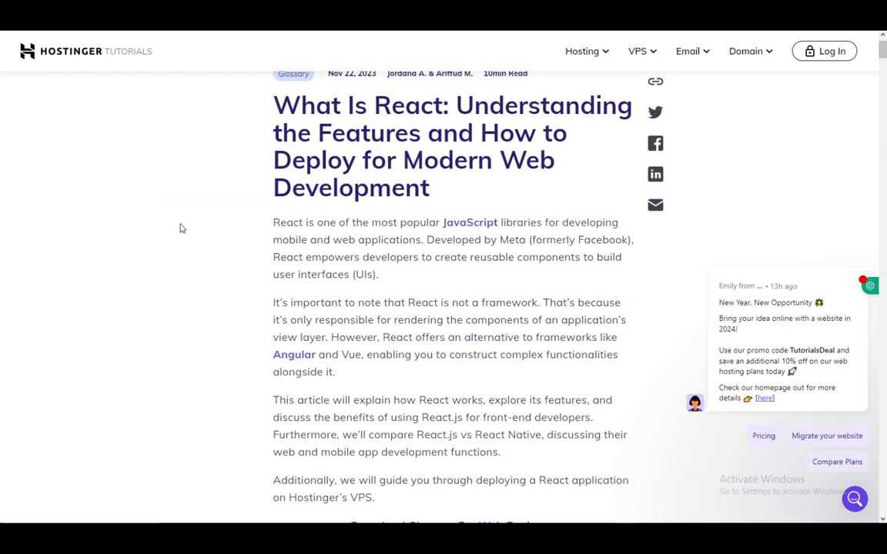
{"action": "scroll", "scroll_direction": "down", "scroll_amount": 3}
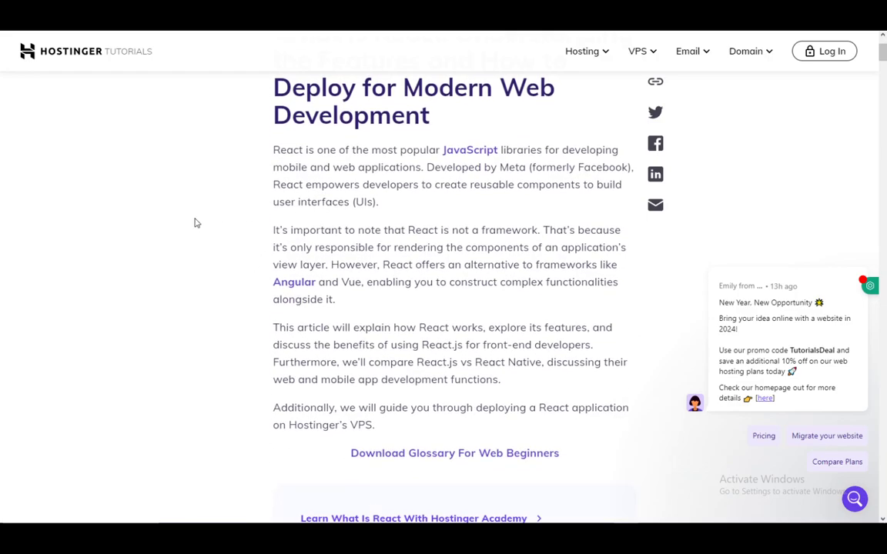
{"action": "scroll", "scroll_direction": "down", "scroll_amount": 3}
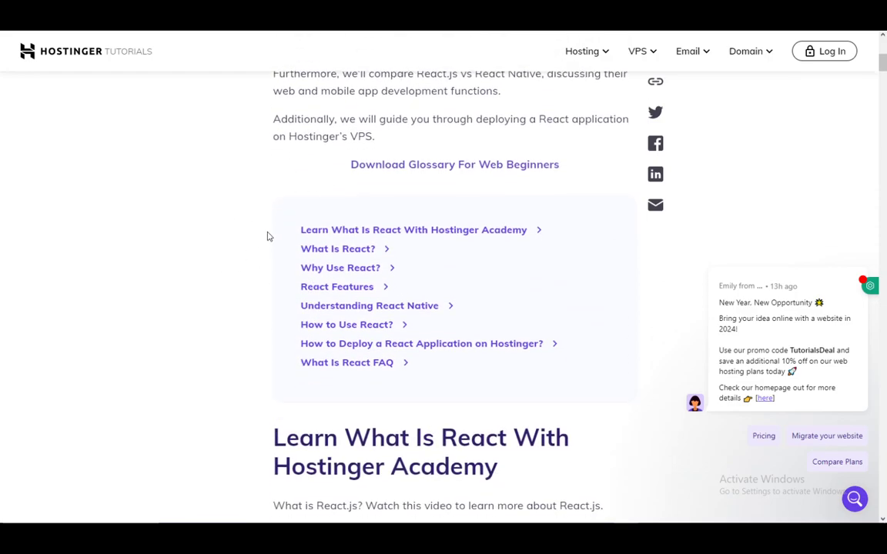
{"action": "scroll", "scroll_direction": "down", "scroll_amount": 3}
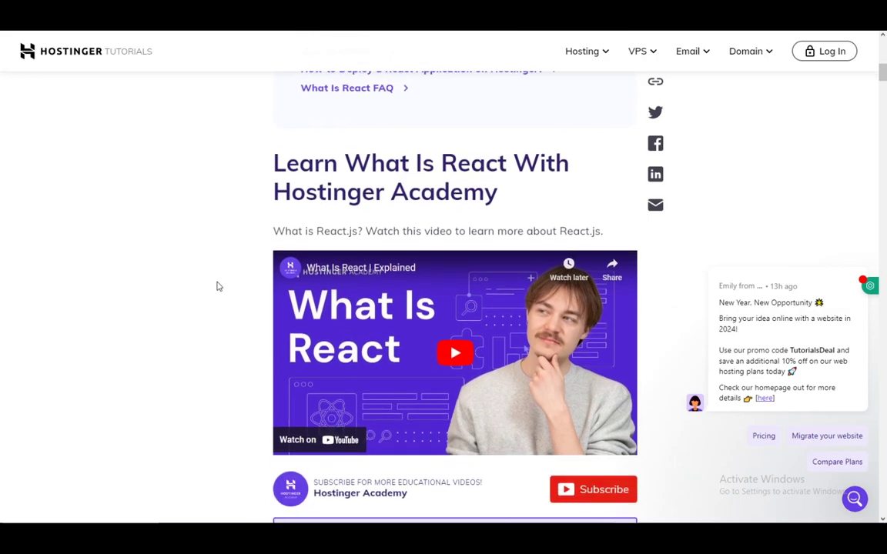
{"action": "scroll", "scroll_direction": "up", "scroll_amount": 3}
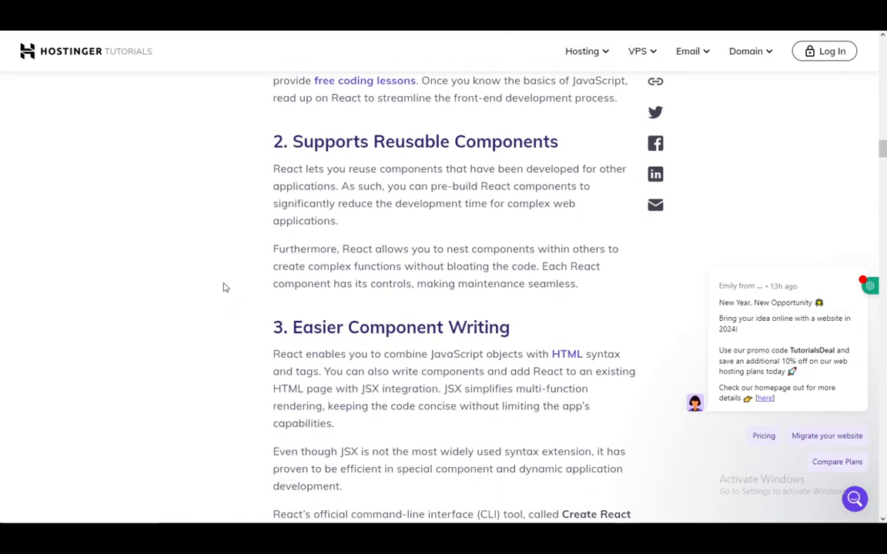
{"action": "scroll", "scroll_direction": "down", "scroll_amount": 3}
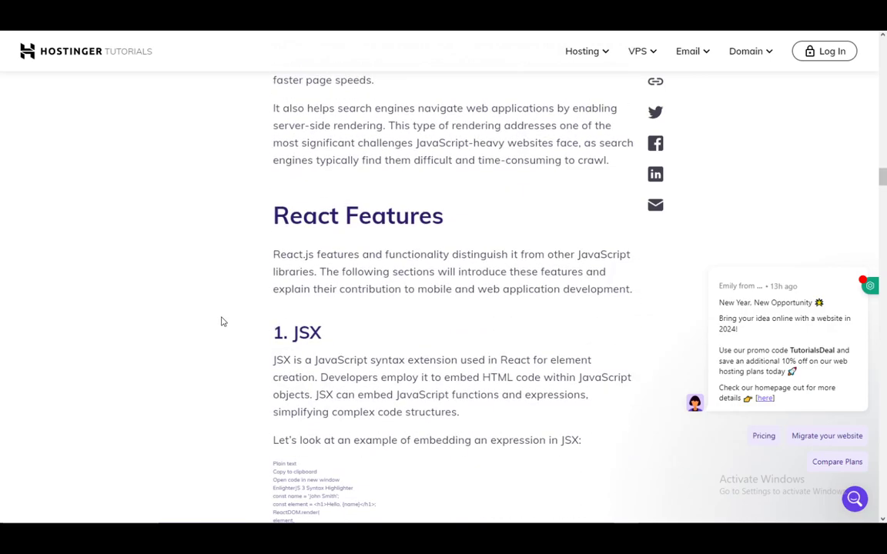
{"action": "scroll", "scroll_direction": "down", "scroll_amount": 3}
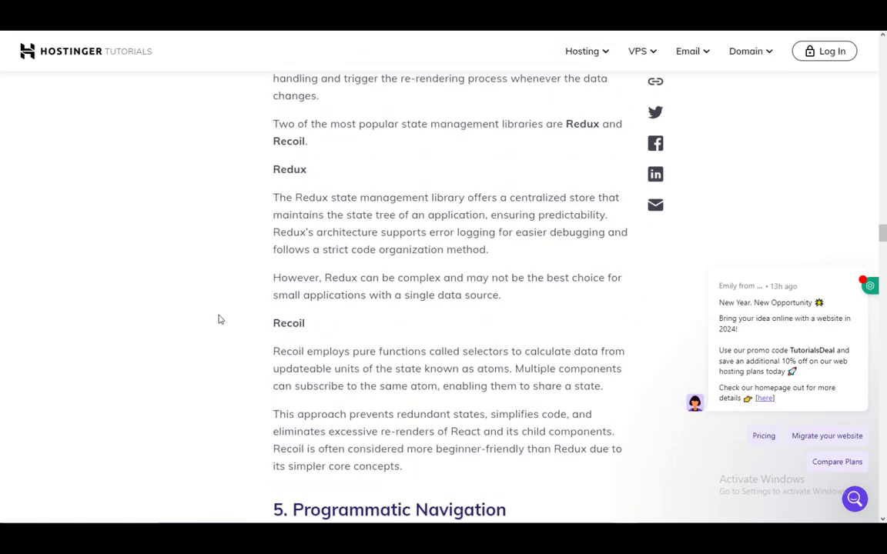
{"action": "scroll", "scroll_direction": "down", "scroll_amount": 3}
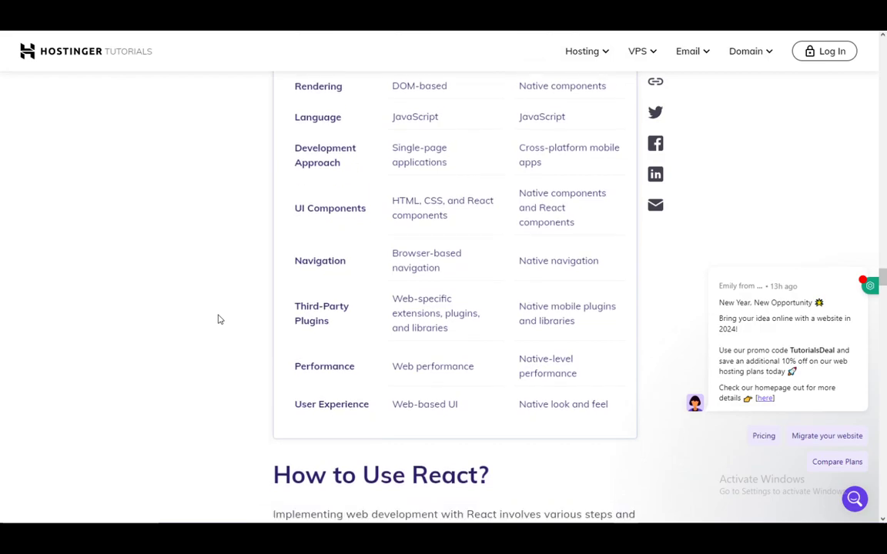
{"action": "scroll", "scroll_direction": "down", "scroll_amount": 3}
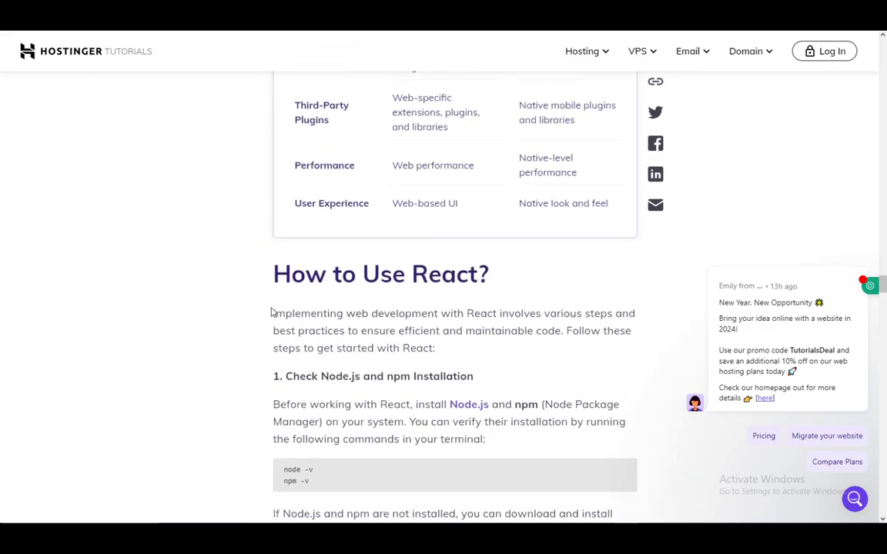
Scroll through setup steps 1–5 to step 6, Create Your First React Component.
{"action": "scroll", "scroll_direction": "down", "scroll_amount": 3}
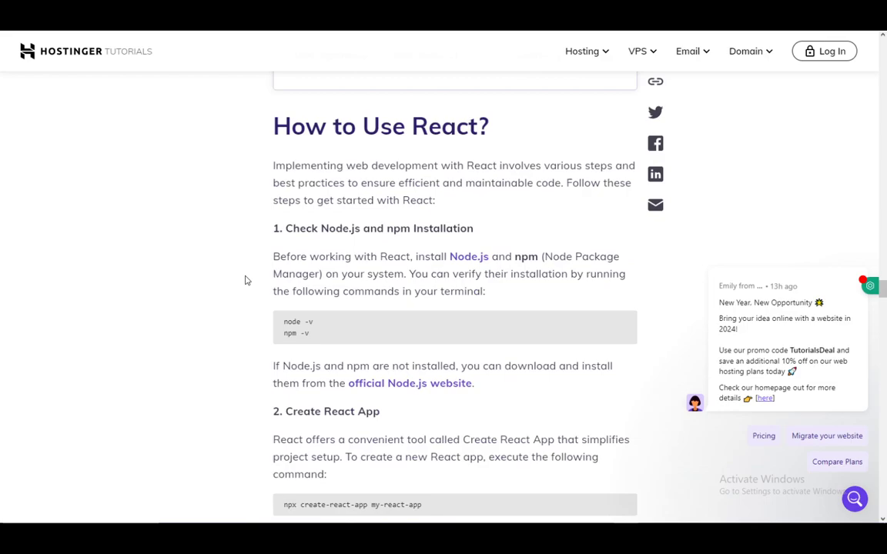
{"action": "scroll", "scroll_direction": "down", "scroll_amount": 3}
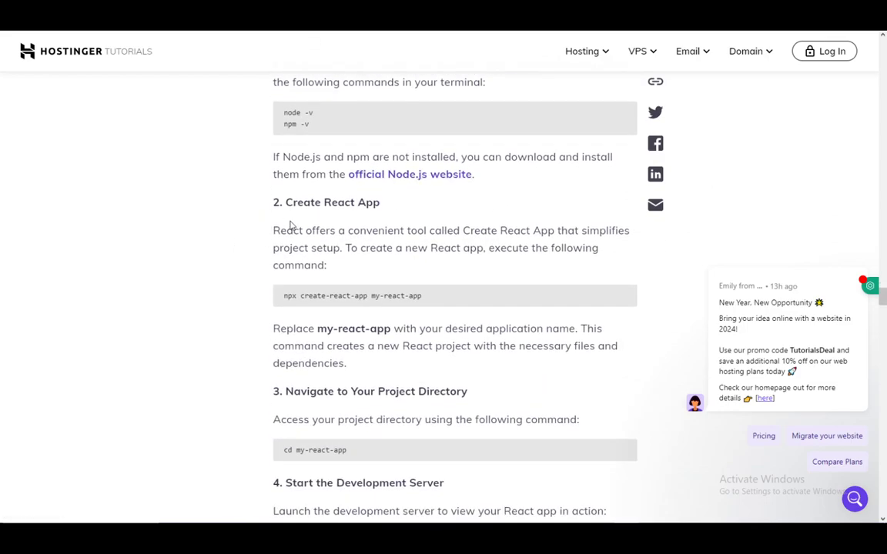
{"action": "scroll", "scroll_direction": "down", "scroll_amount": 3}
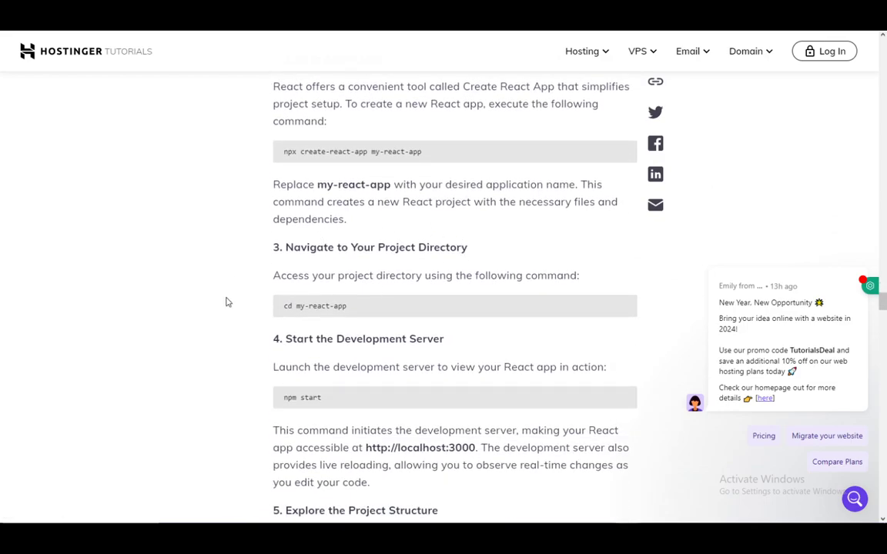
{"action": "scroll", "scroll_direction": "down", "scroll_amount": 3}
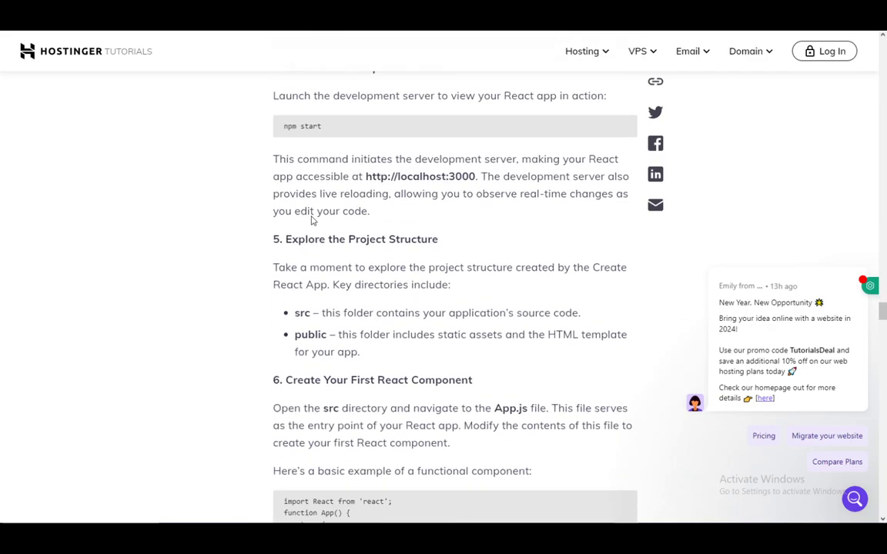
{"action": "scroll", "scroll_direction": "down", "scroll_amount": 3}
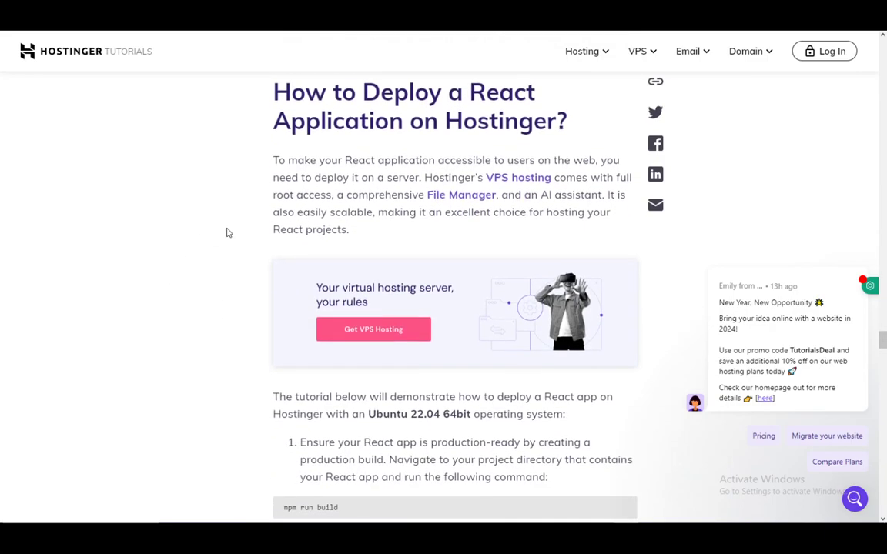
Scroll from the deployment heading to steps 1–4: building, SSH login and updating the VPS.
{"action": "scroll", "scroll_direction": "down", "scroll_amount": 3}
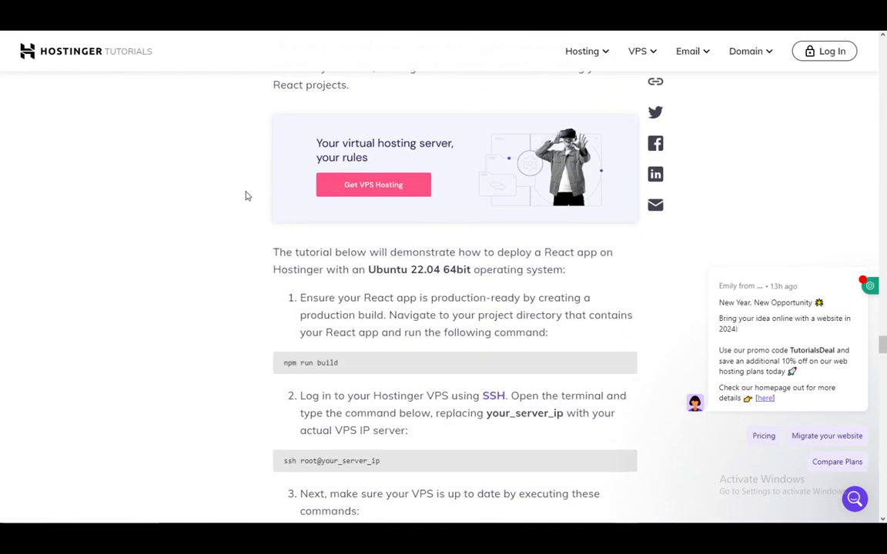
{"action": "scroll", "scroll_direction": "up", "scroll_amount": 3}
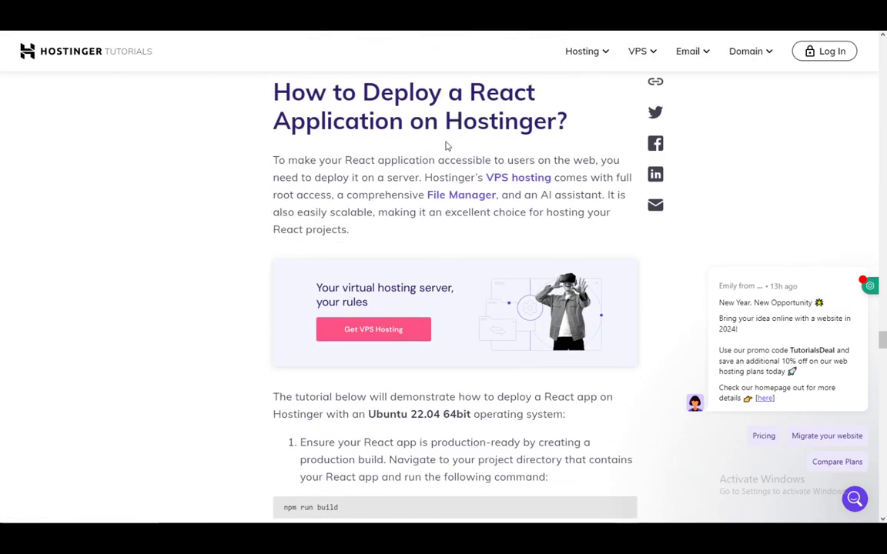
{"action": "scroll", "scroll_direction": "down", "scroll_amount": 3}
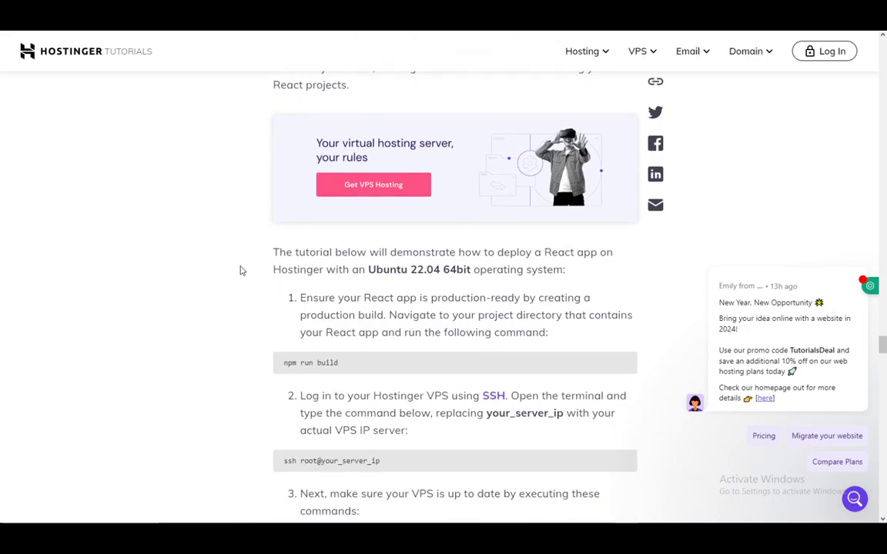
{"action": "scroll", "scroll_direction": "down", "scroll_amount": 3}
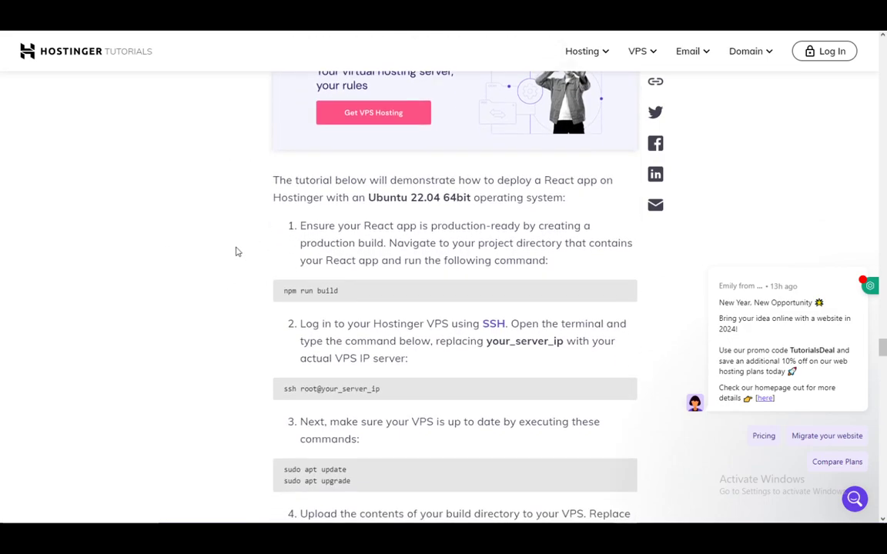
{"action": "scroll", "scroll_direction": "down", "scroll_amount": 3}
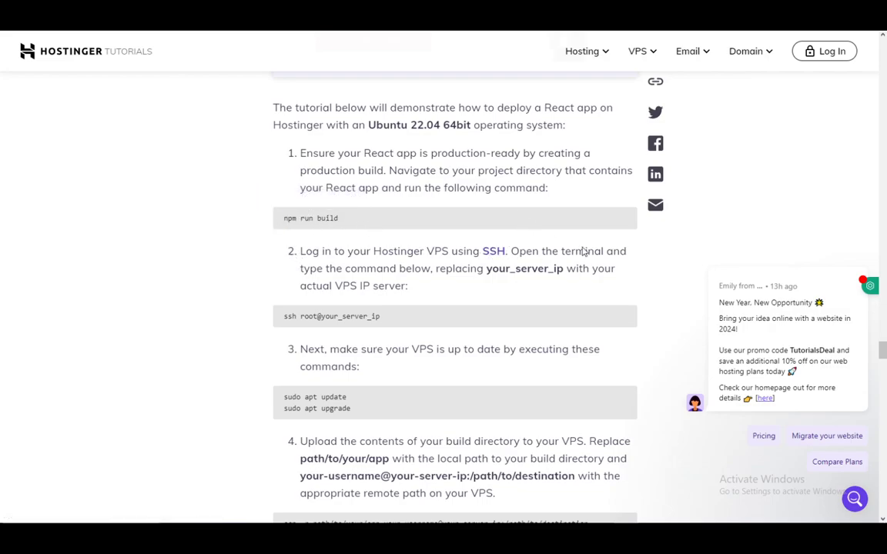
{"action": "mouse_move", "coordinate": [471, 185]}
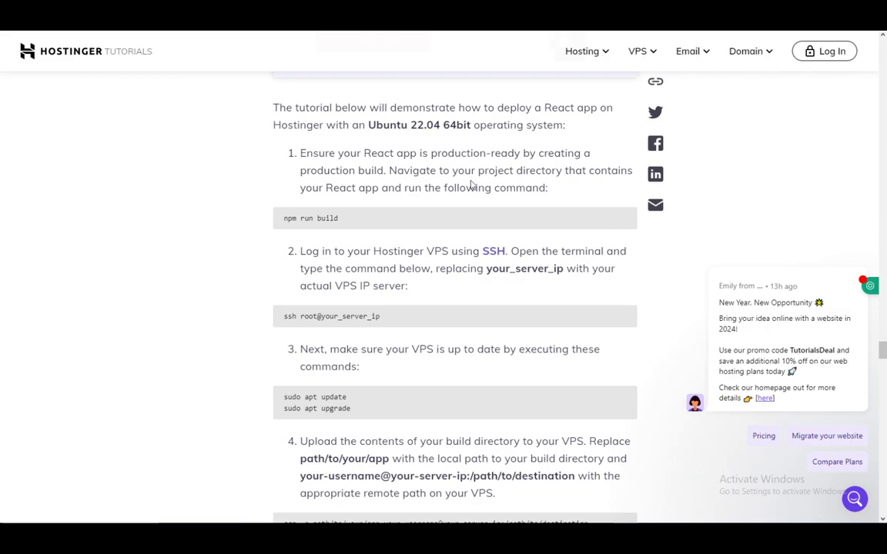
{"action": "scroll", "scroll_direction": "down", "scroll_amount": 3}
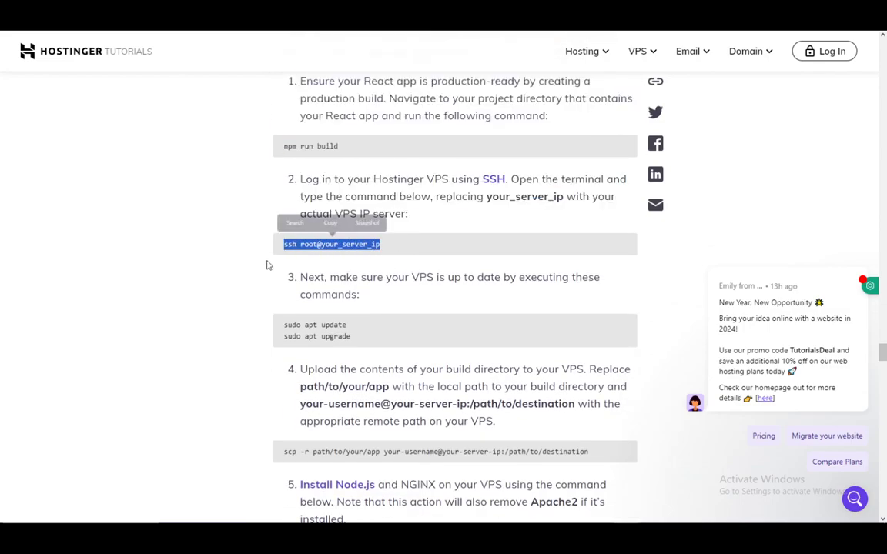
Scroll past the upload step to the Node.js/NGINX install and NGINX configuration steps.
{"action": "scroll", "scroll_direction": "down", "scroll_amount": 3}
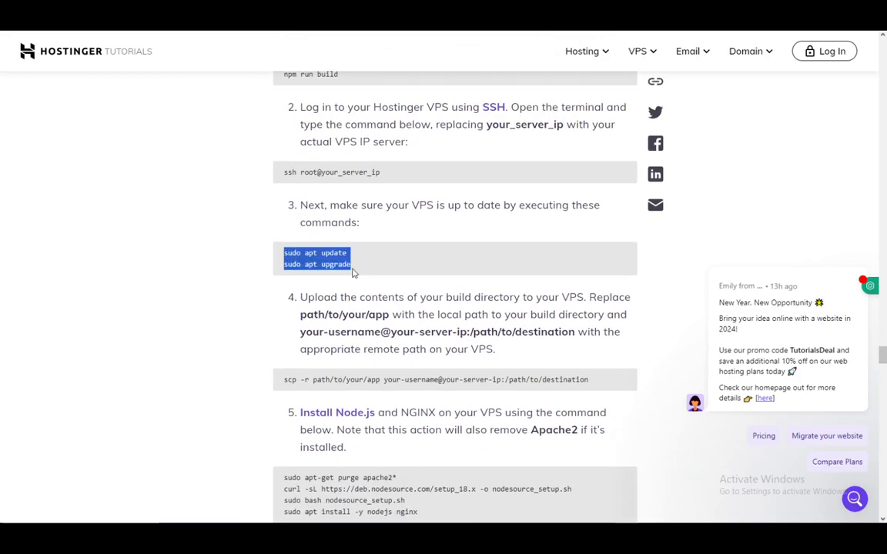
{"action": "scroll", "scroll_direction": "down", "scroll_amount": 3}
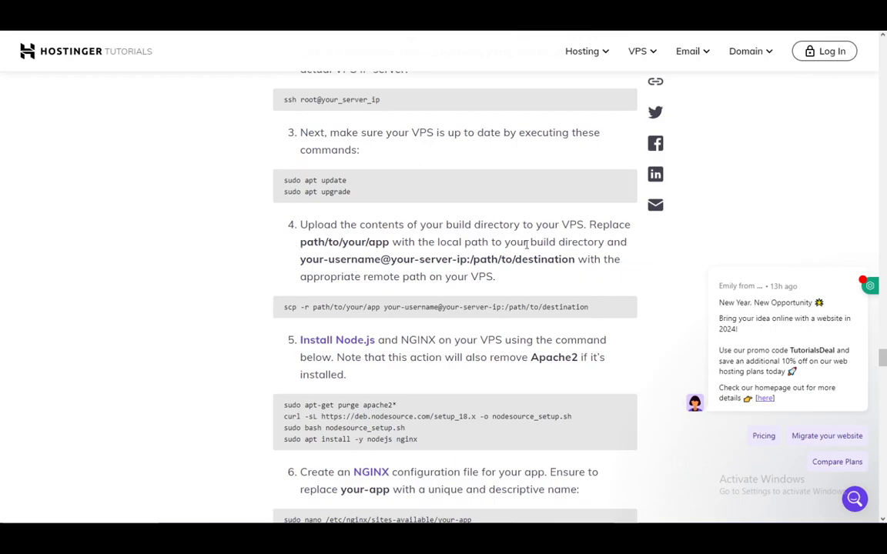
{"action": "mouse_move", "coordinate": [453, 249]}
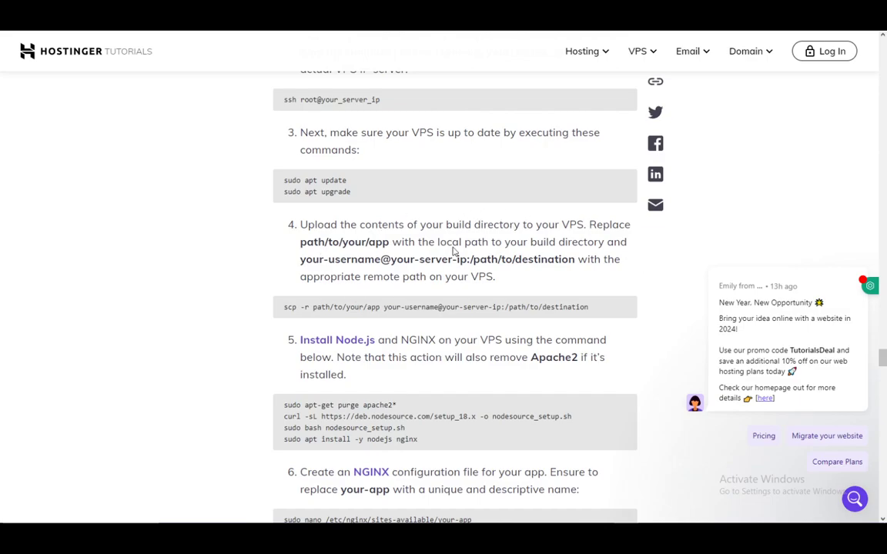
{"action": "mouse_move", "coordinate": [321, 293]}
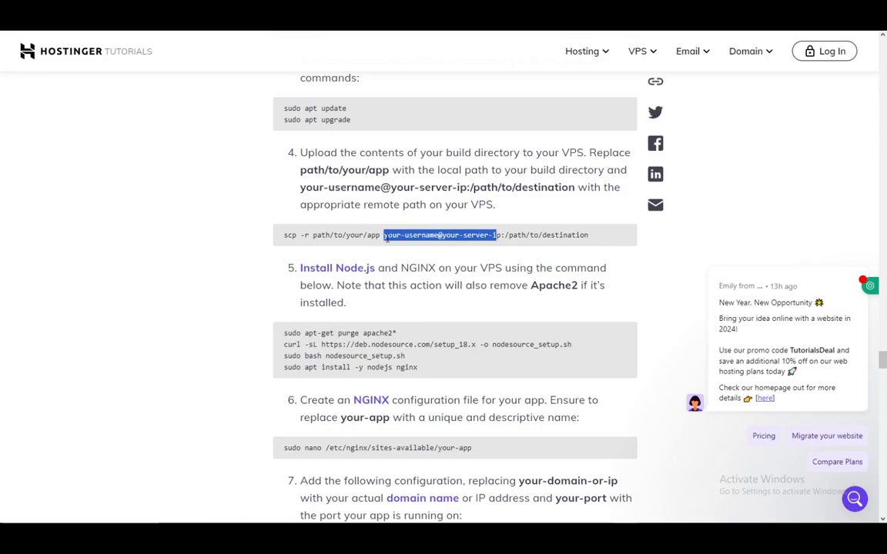
Scroll to step 7 and highlight the sites-available config file path in the sudo nano command.
{"action": "scroll", "scroll_direction": "down", "scroll_amount": 3}
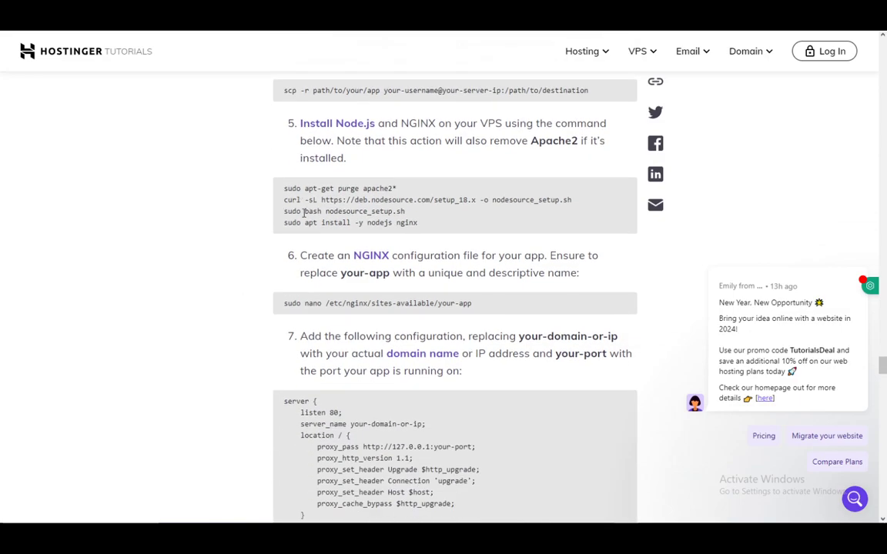
{"action": "scroll", "scroll_direction": "down", "scroll_amount": 3}
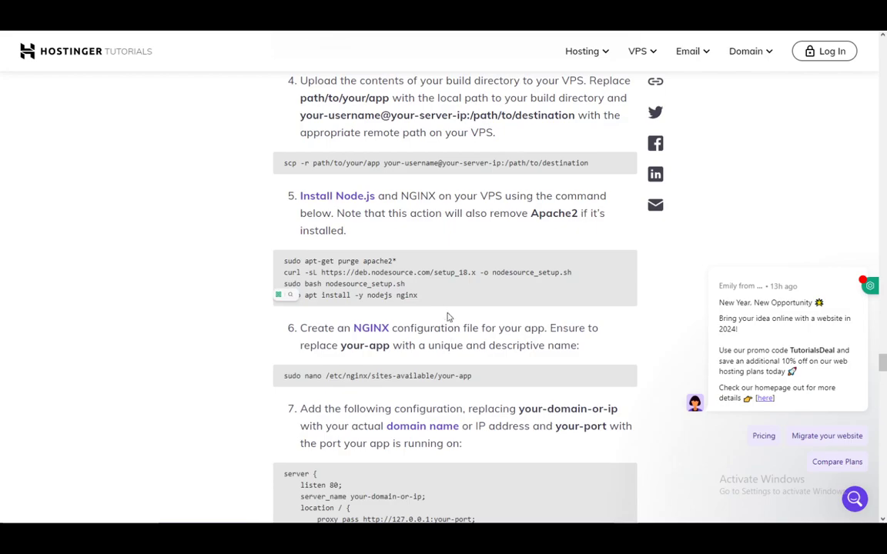
{"action": "scroll", "scroll_direction": "down", "scroll_amount": 3}
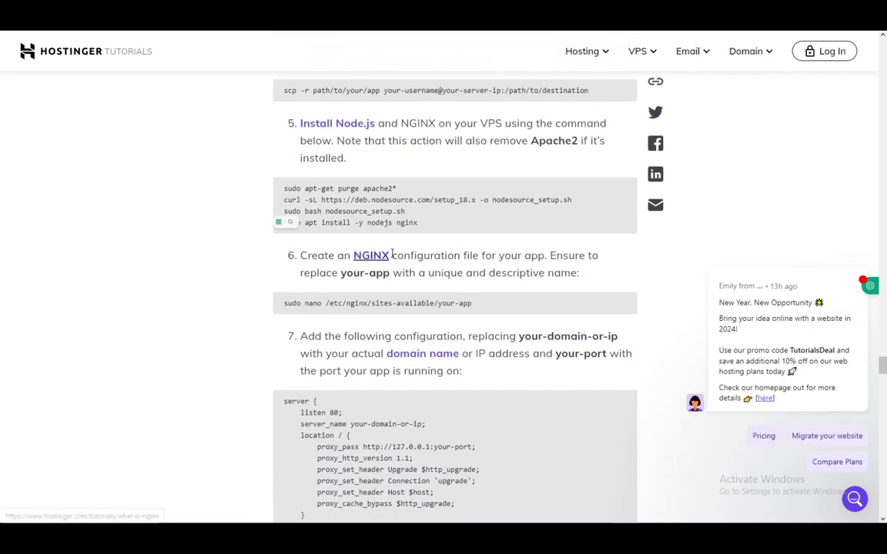
{"action": "mouse_move", "coordinate": [539, 299]}
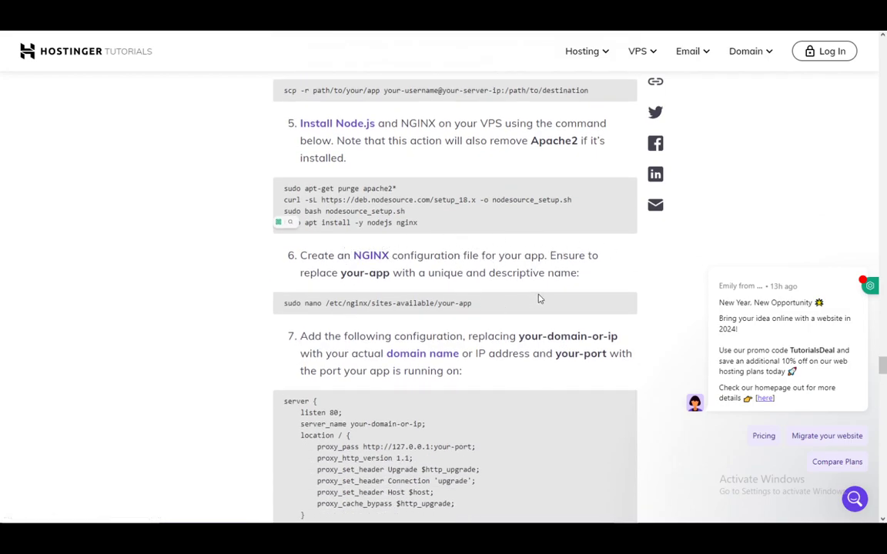
{"action": "left_click_drag", "start_coordinate": [351, 301], "coordinate": [471, 301]}
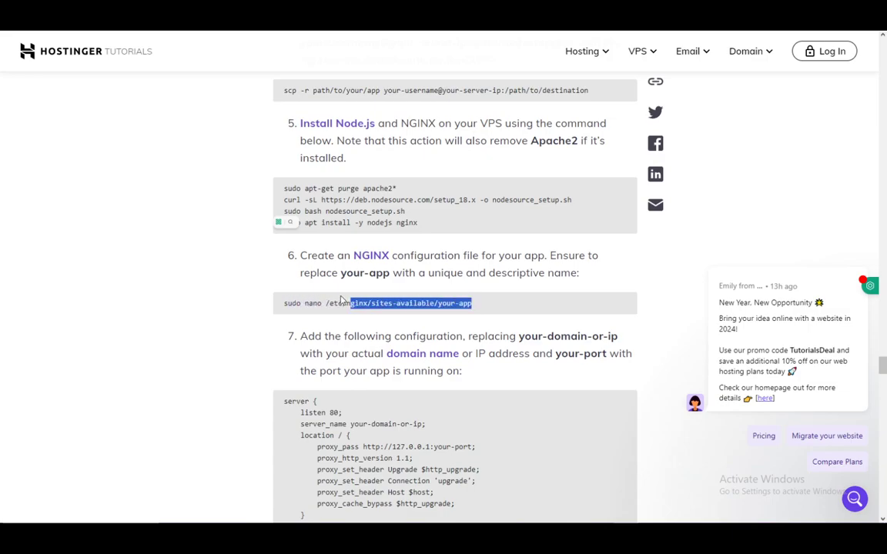
Highlight the proxy settings in the NGINX location block, then clear the selection.
{"action": "scroll", "scroll_direction": "down", "scroll_amount": 3}
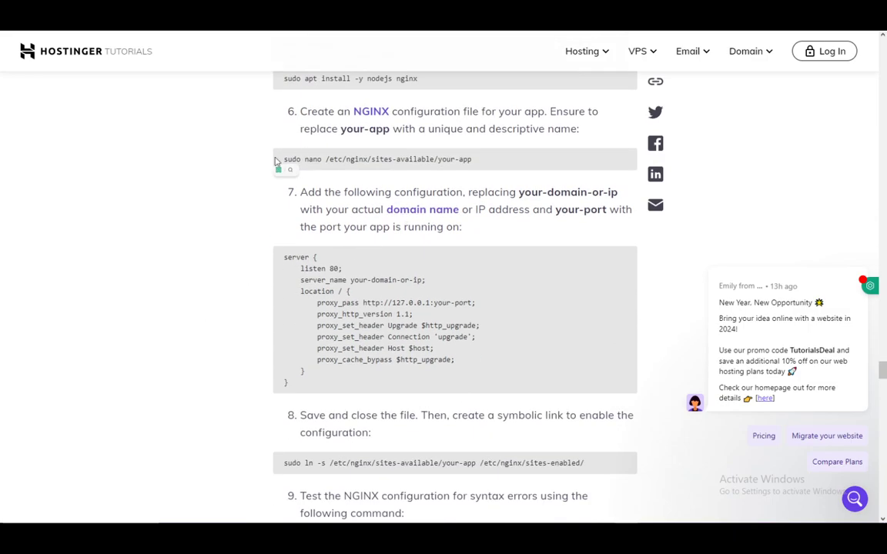
{"action": "scroll", "scroll_direction": "down", "scroll_amount": 3}
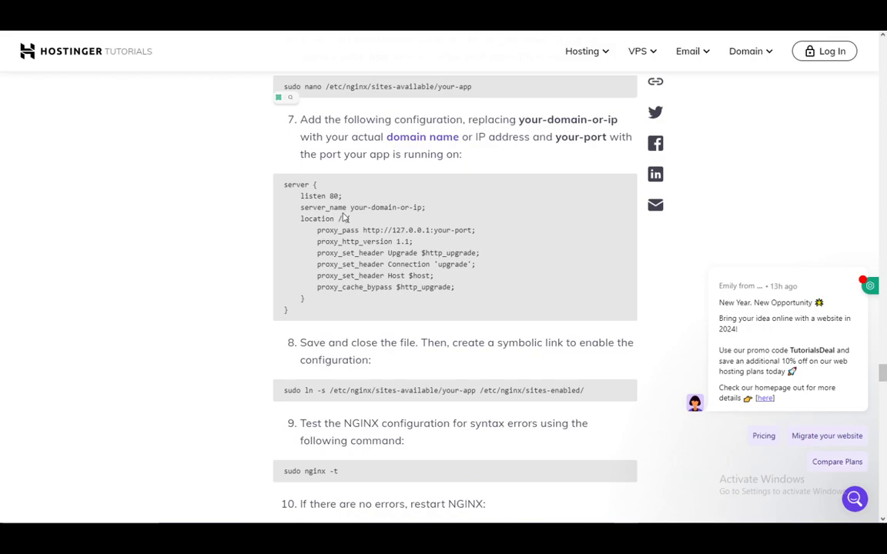
{"action": "left_click_drag", "start_coordinate": [333, 219], "coordinate": [454, 287]}
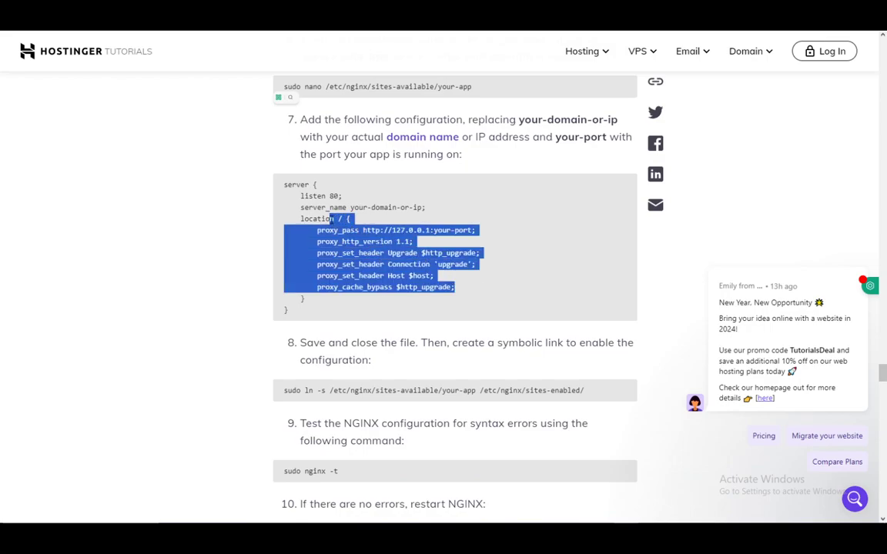
{"action": "left_click", "coordinate": [443, 209]}
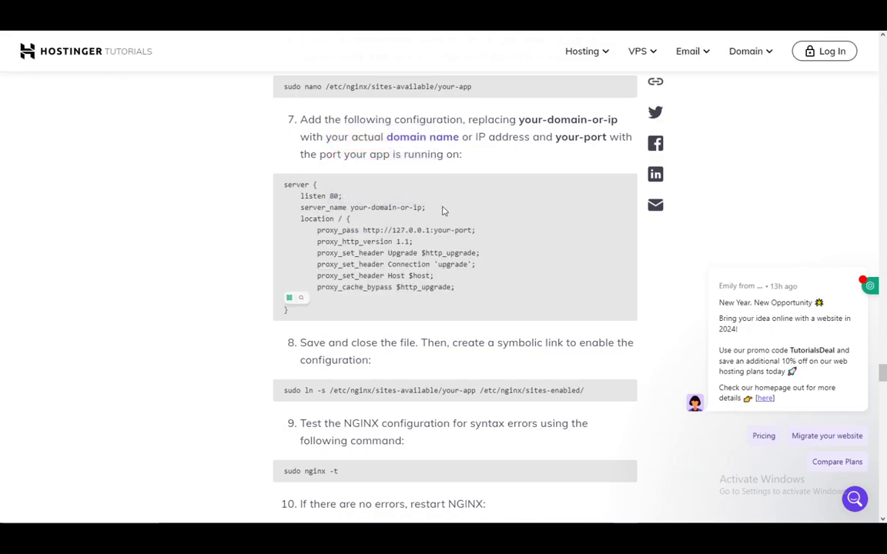
Scroll past steps 8–10 and the final NGINX restart to the Conclusion heading.
{"action": "scroll", "scroll_direction": "down", "scroll_amount": 3}
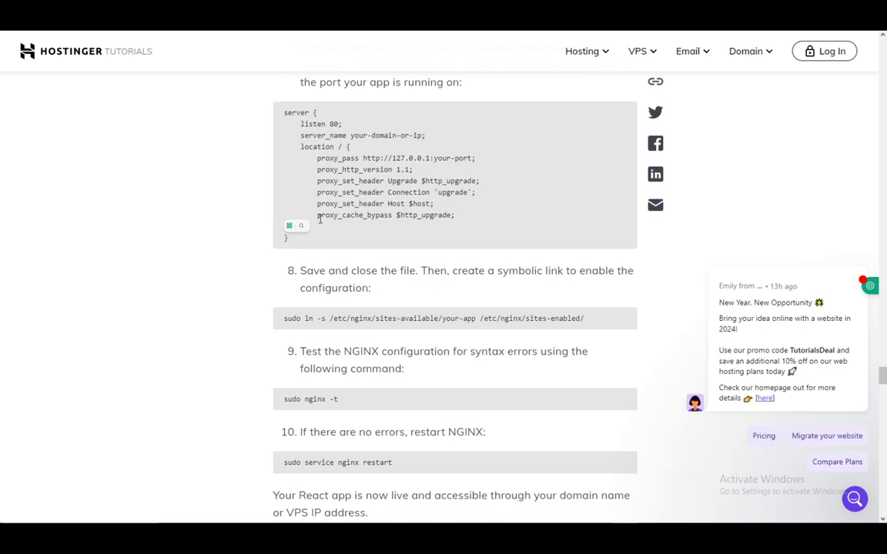
{"action": "scroll", "scroll_direction": "down", "scroll_amount": 3}
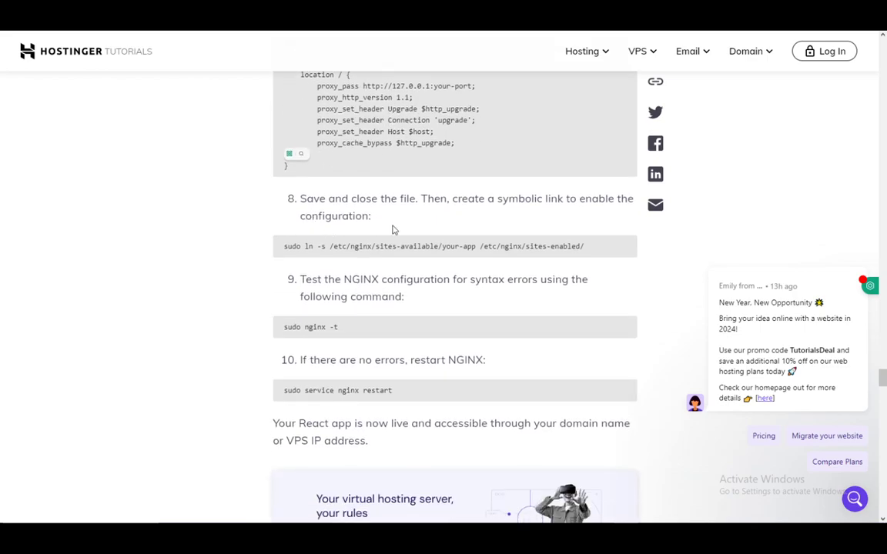
{"action": "scroll", "scroll_direction": "down", "scroll_amount": 3}
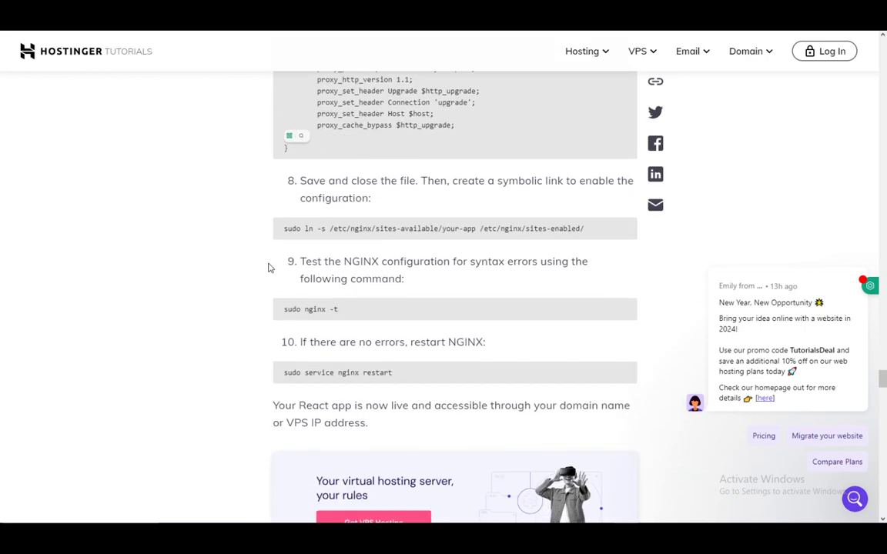
{"action": "scroll", "scroll_direction": "down", "scroll_amount": 3}
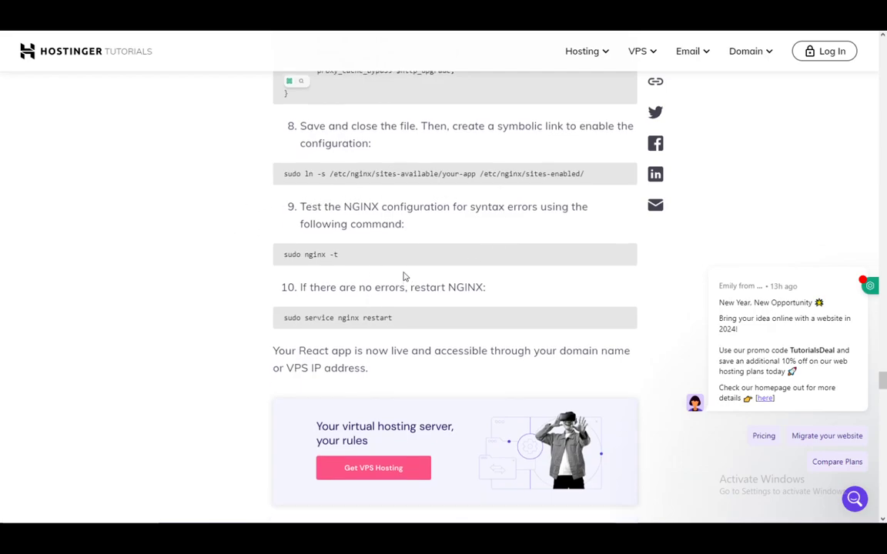
{"action": "scroll", "scroll_direction": "down", "scroll_amount": 3}
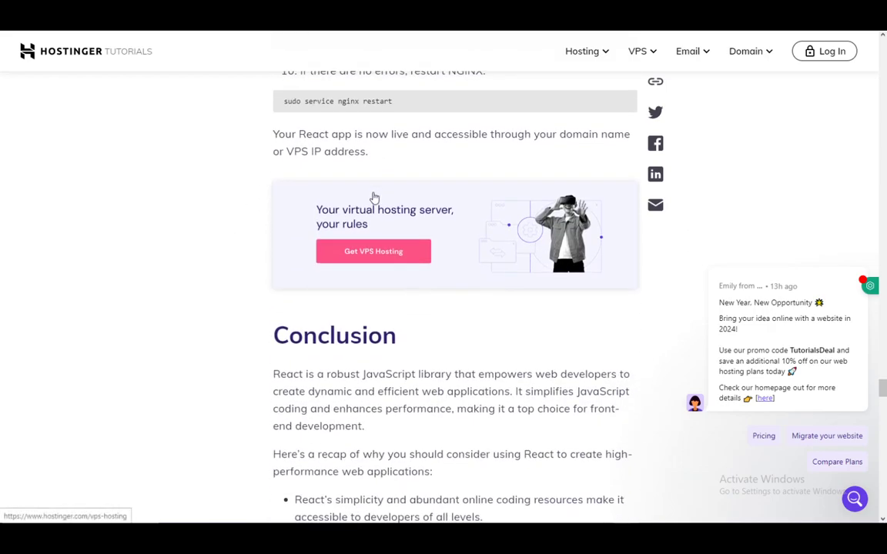
{"action": "mouse_move", "coordinate": [237, 262]}
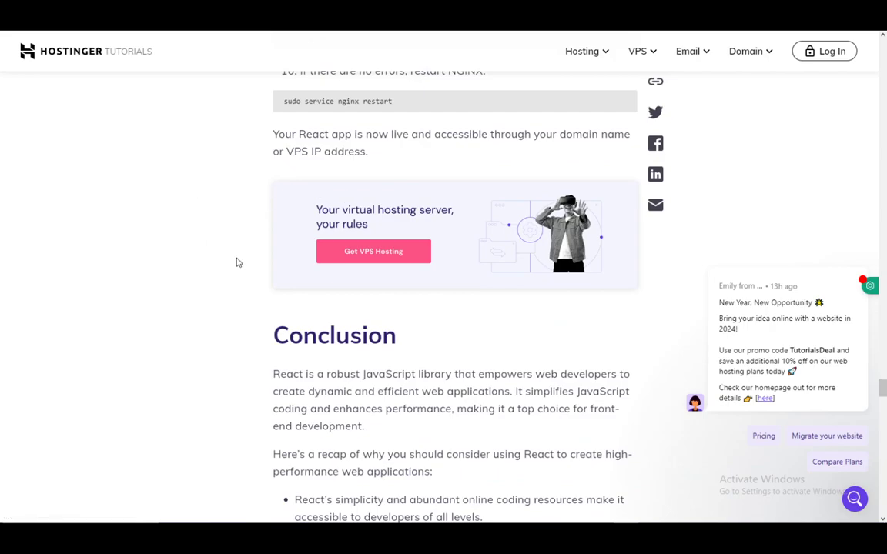
{"action": "mouse_move", "coordinate": [262, 292]}
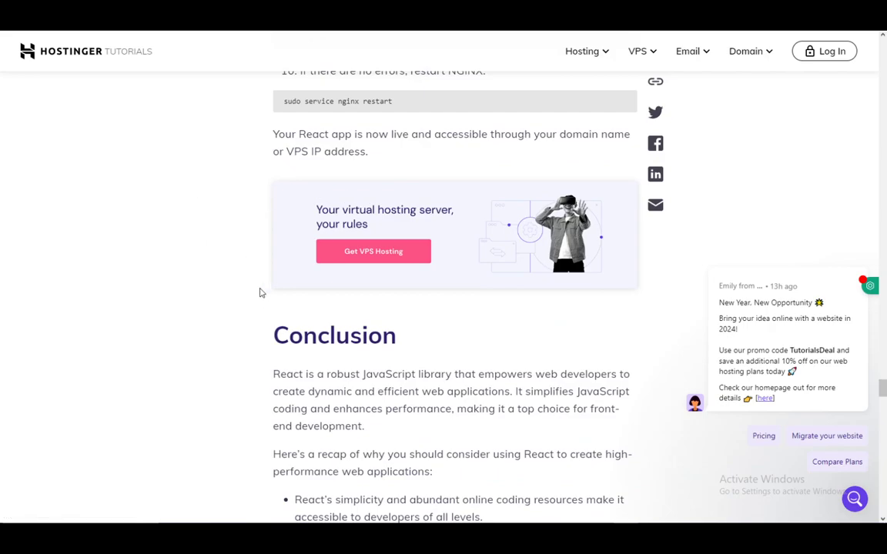